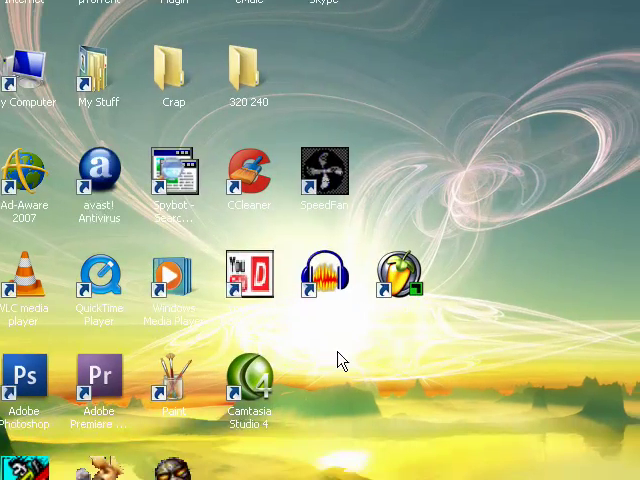
pyautogui.moveTo(222, 324)
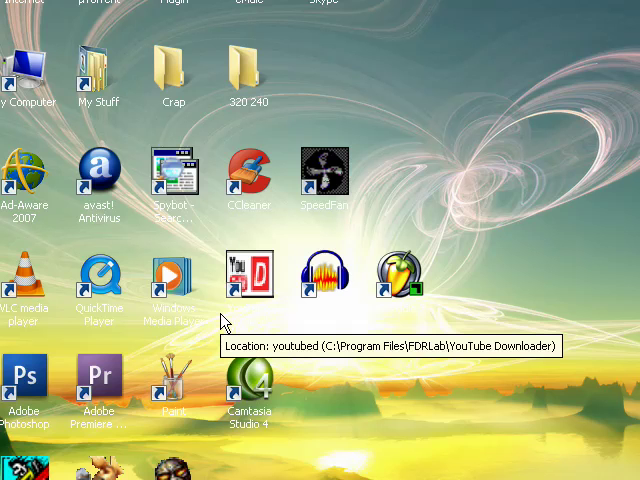
pyautogui.moveTo(222, 320)
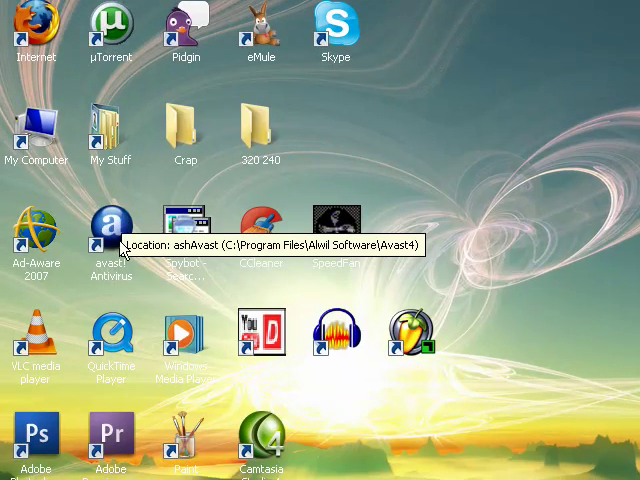
pyautogui.moveTo(132, 216)
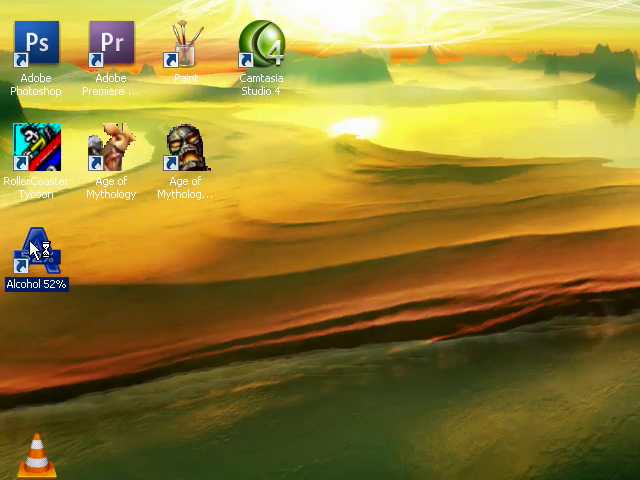
# Launch Alcohol 52% and show the Virtual Drive list with each drive's media status.
pyautogui.doubleClick(36, 248)
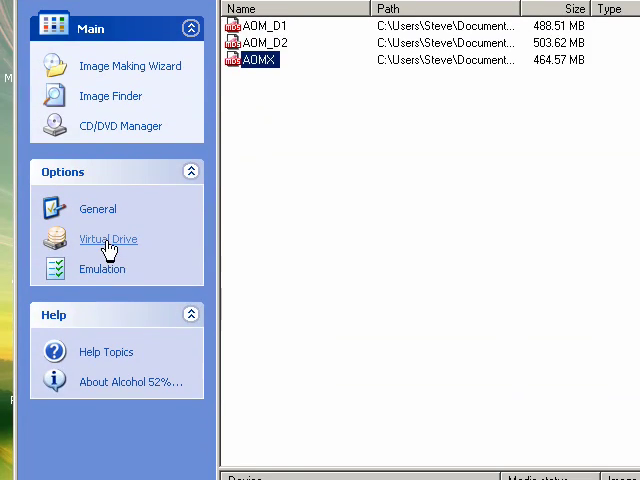
pyautogui.click(108, 240)
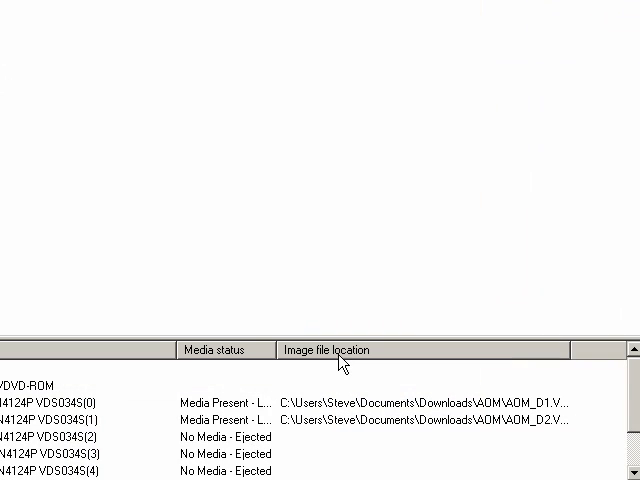
pyautogui.moveTo(268, 152)
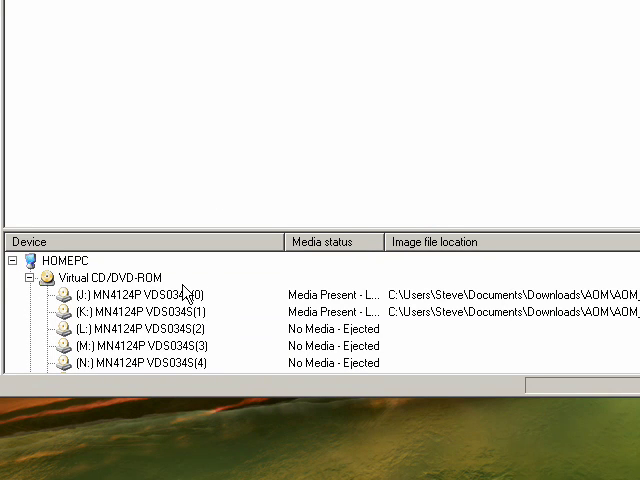
pyautogui.moveTo(196, 208)
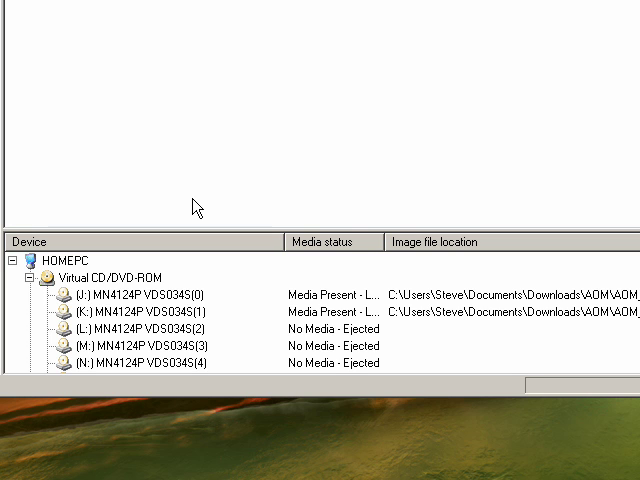
pyautogui.moveTo(176, 142)
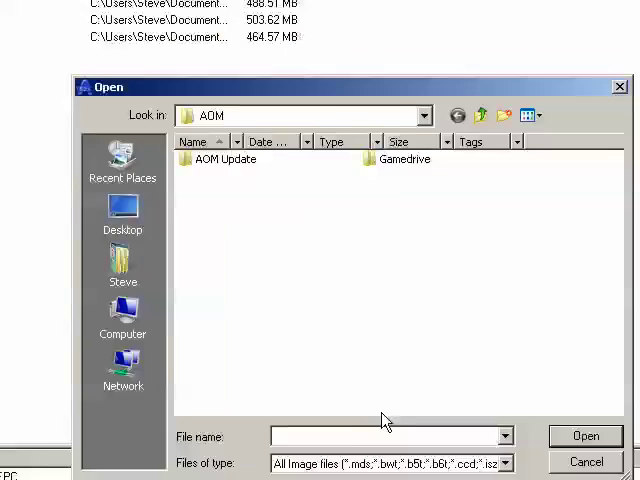
pyautogui.click(504, 464)
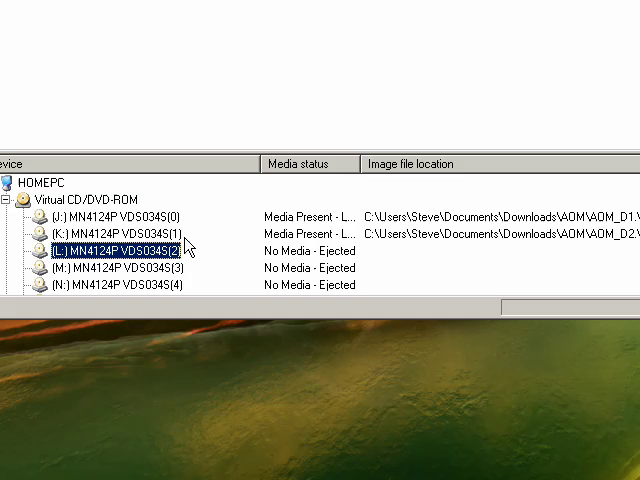
pyautogui.moveTo(350, 260)
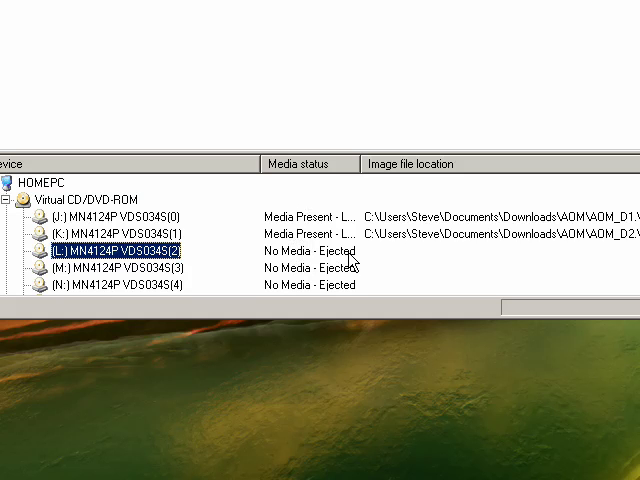